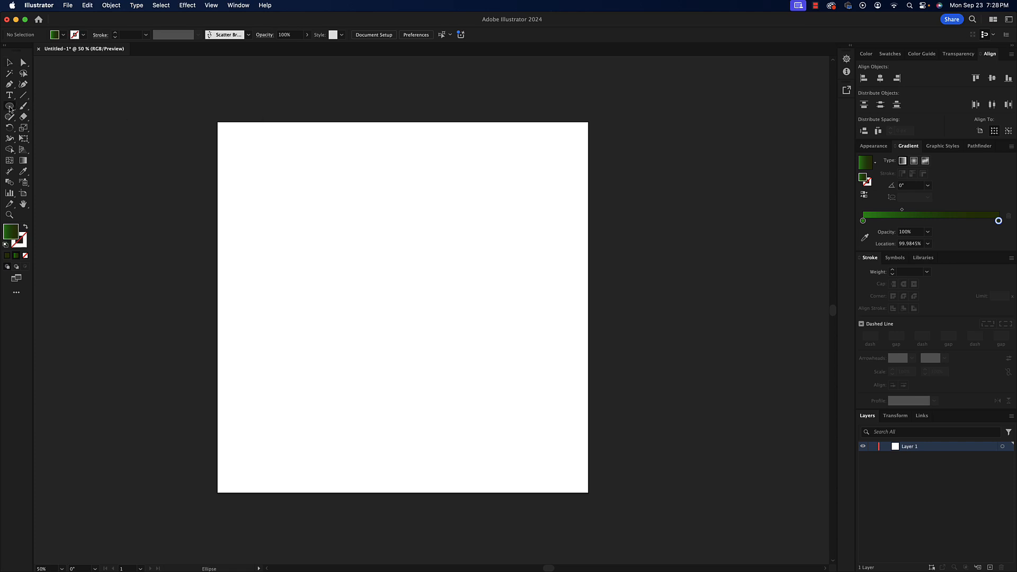
Choose the Ellipse Tool from the toolbar's shape tool group
{"action": "left_click", "coordinate": [9, 106]}
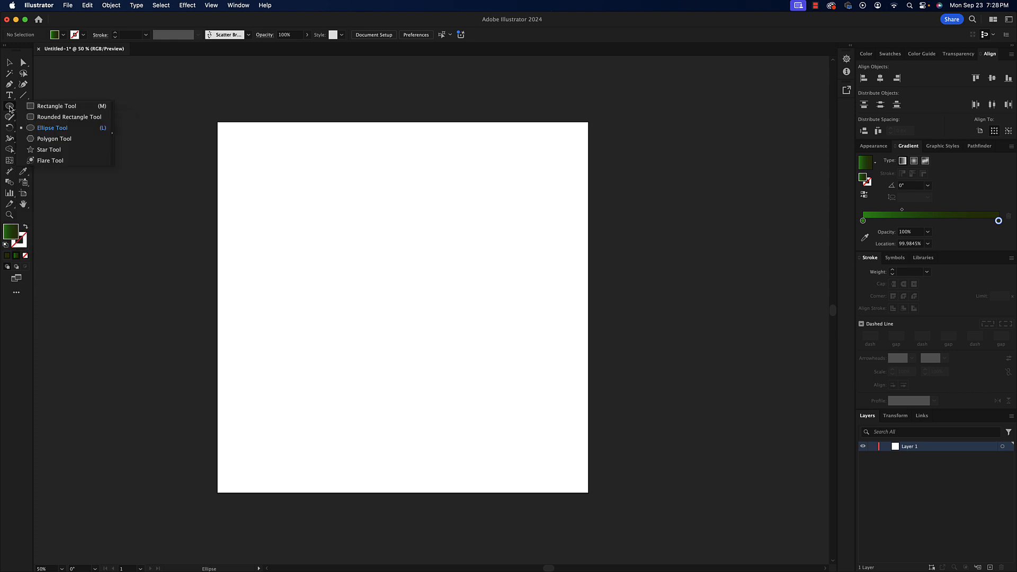
{"action": "mouse_move", "coordinate": [30, 107]}
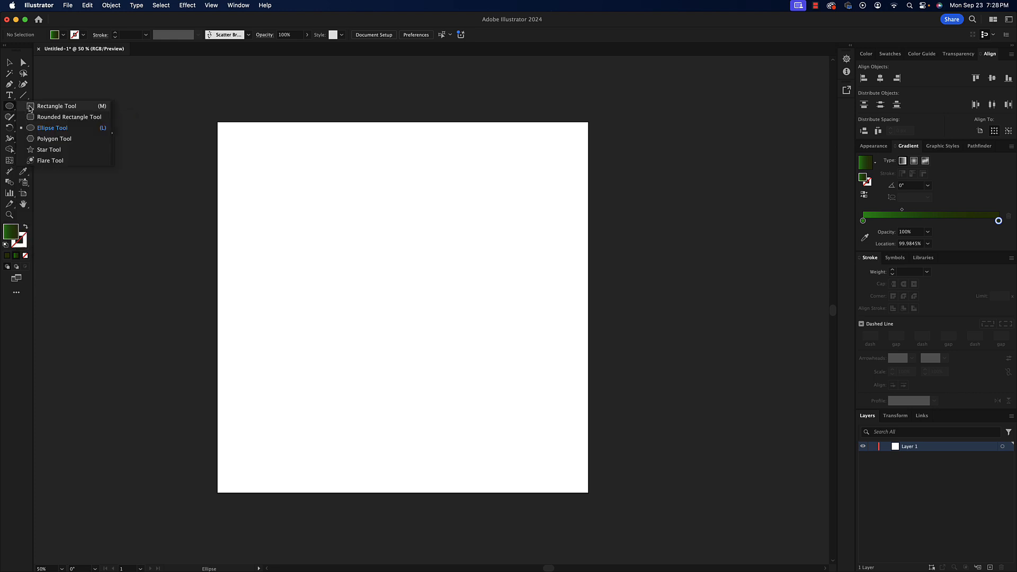
{"action": "mouse_move", "coordinate": [33, 127]}
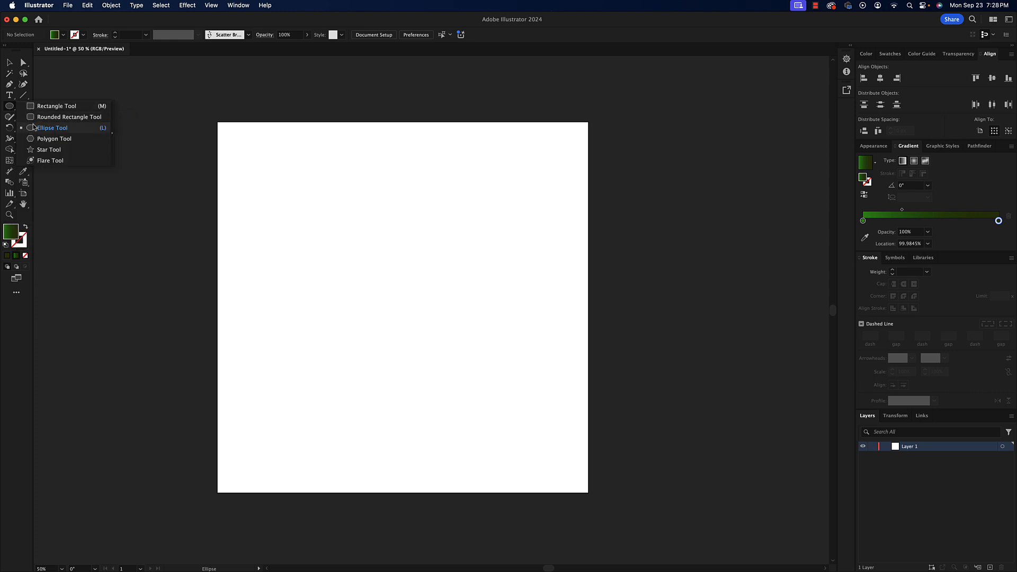
{"action": "mouse_move", "coordinate": [52, 130]}
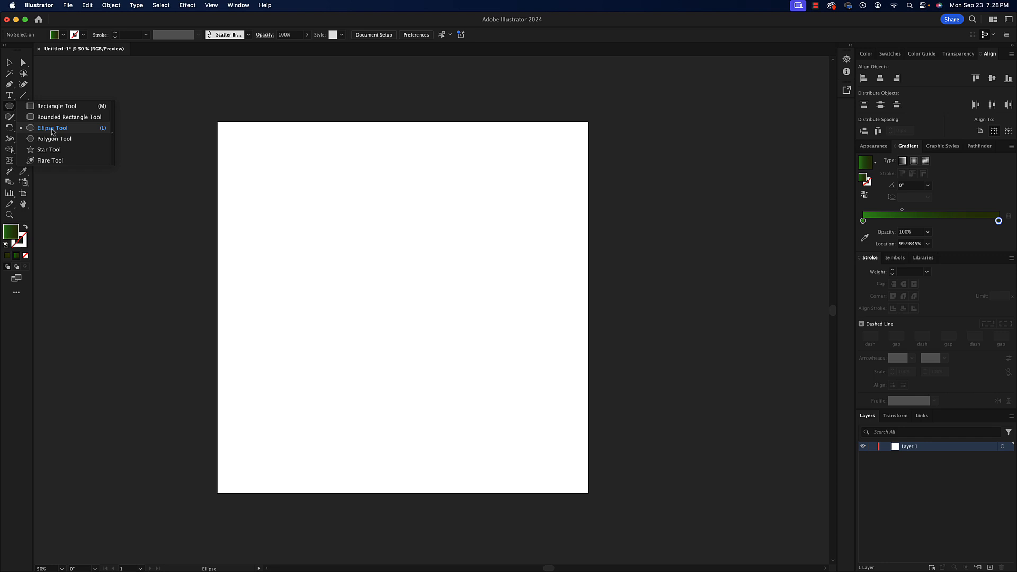
{"action": "left_click", "coordinate": [52, 127]}
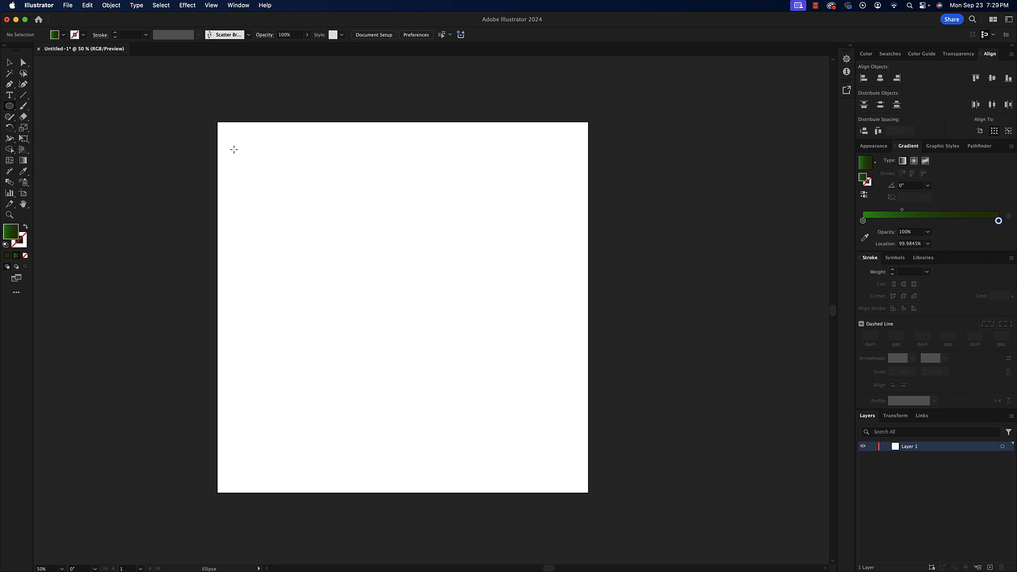
Draw a small circle near the top-left and darken its gradient end stop to deep green
{"action": "left_click_drag", "start_coordinate": [233, 141], "coordinate": [246, 159]}
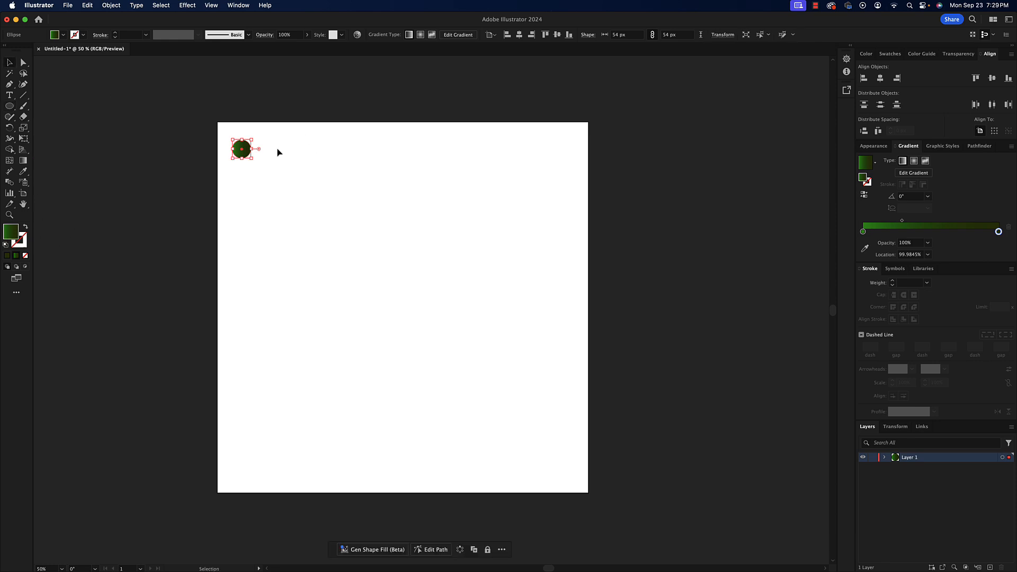
{"action": "mouse_move", "coordinate": [667, 180]}
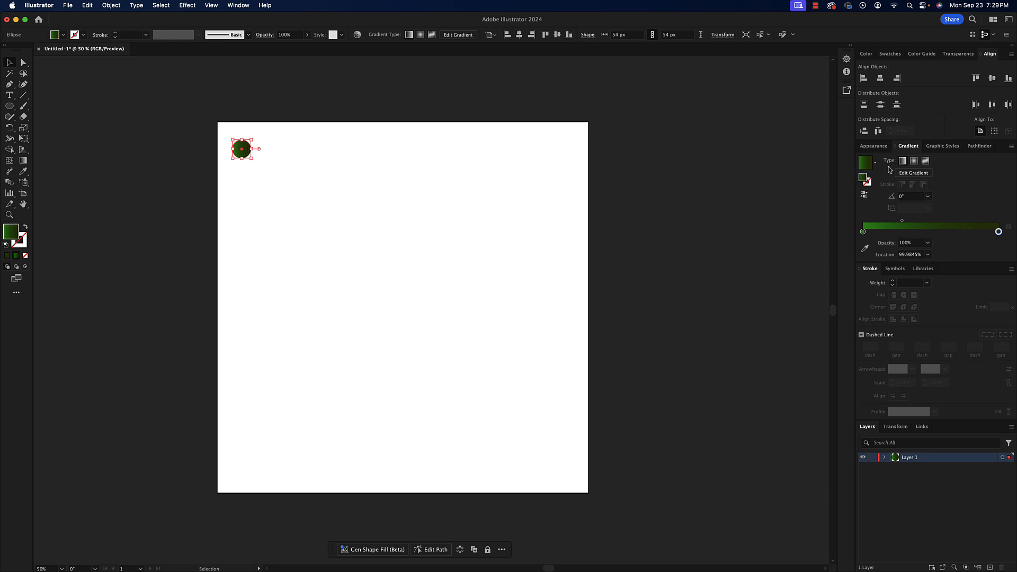
{"action": "left_click_drag", "start_coordinate": [999, 231], "coordinate": [999, 231]}
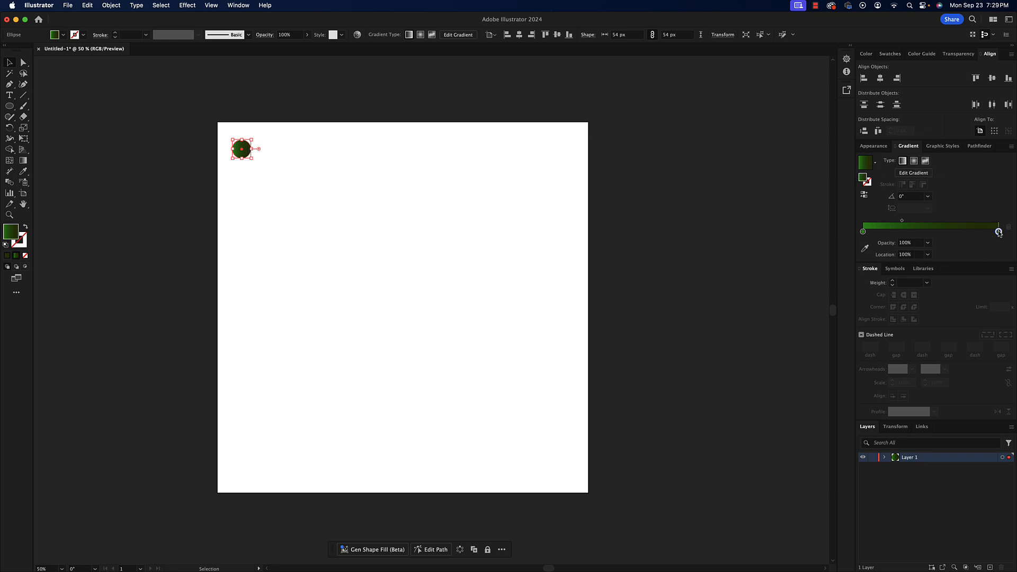
{"action": "left_click", "coordinate": [999, 232]}
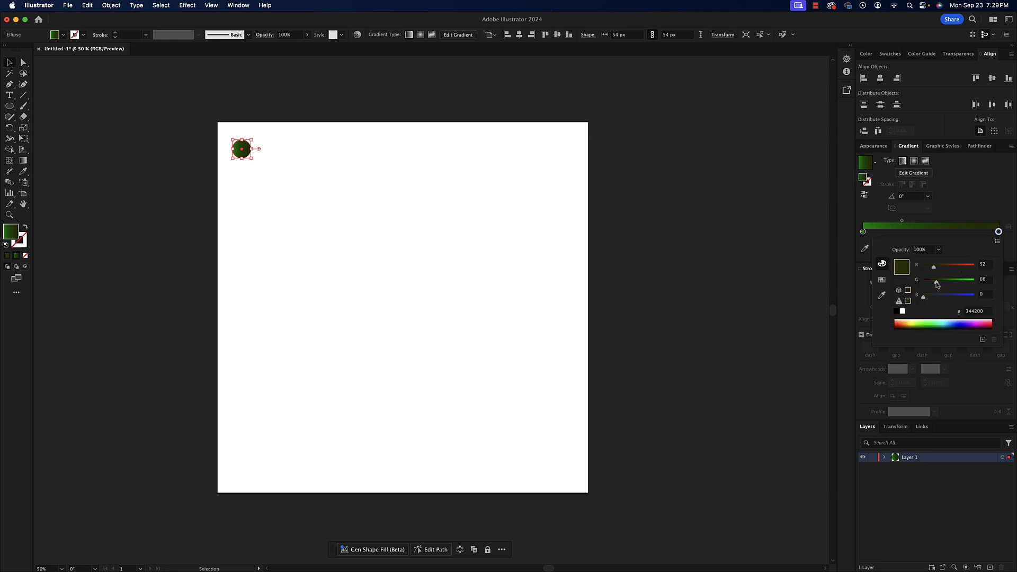
{"action": "left_click_drag", "start_coordinate": [959, 280], "coordinate": [937, 279]}
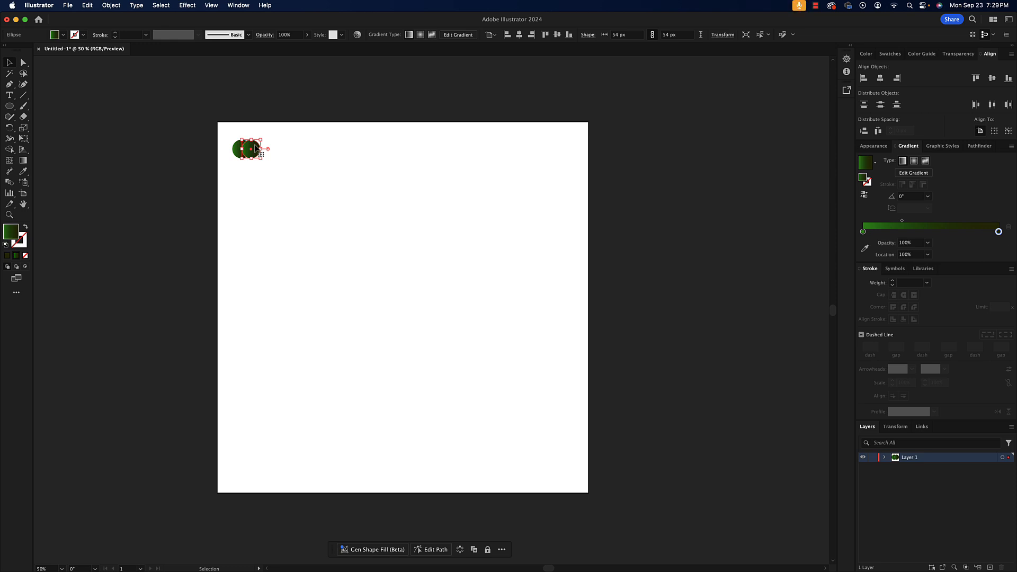
Alt-drag copies of the circles sideways to build overlapping rows across the artboard
{"action": "left_click", "coordinate": [23, 73]}
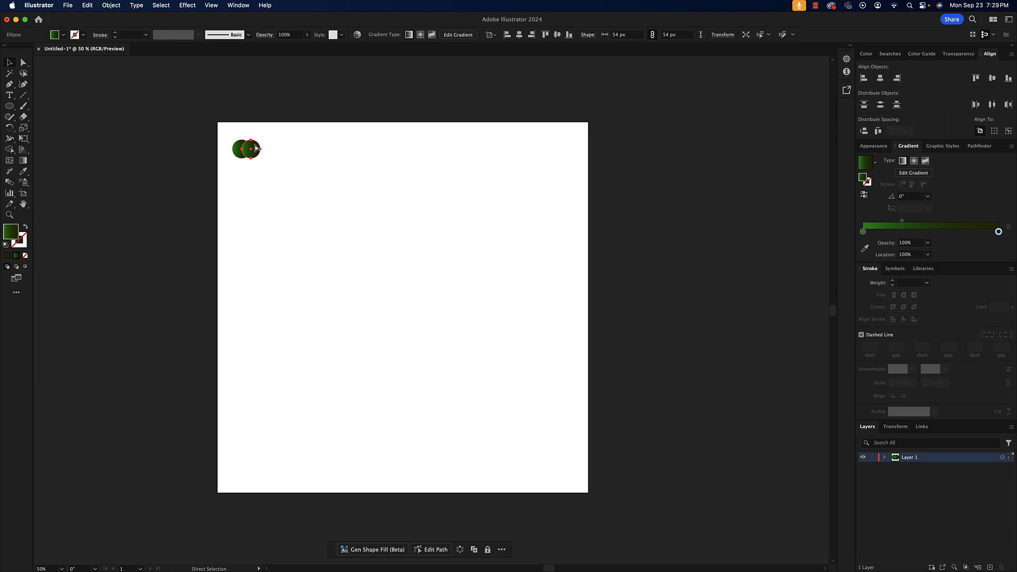
{"action": "left_click_drag", "start_coordinate": [246, 148], "coordinate": [295, 148]}
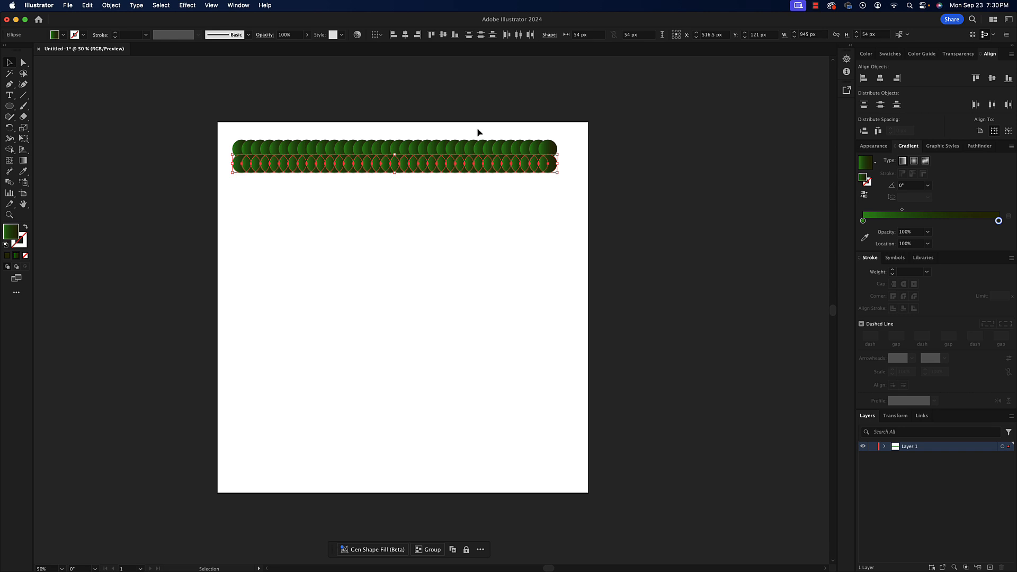
{"action": "mouse_move", "coordinate": [235, 137]}
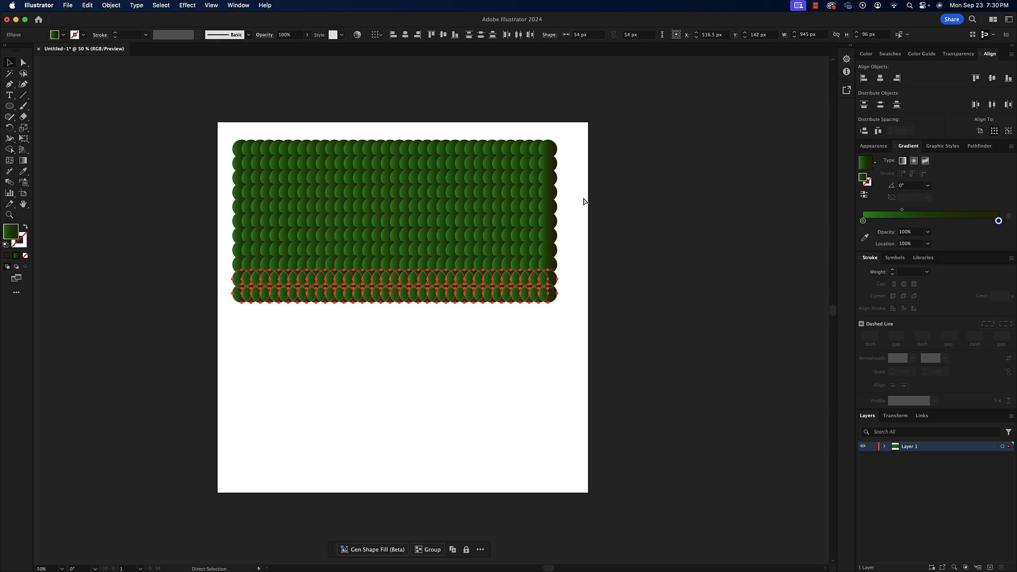
Copy the rows downward so the green circles form a square grid over the artboard
{"action": "left_click_drag", "start_coordinate": [392, 289], "coordinate": [392, 431]}
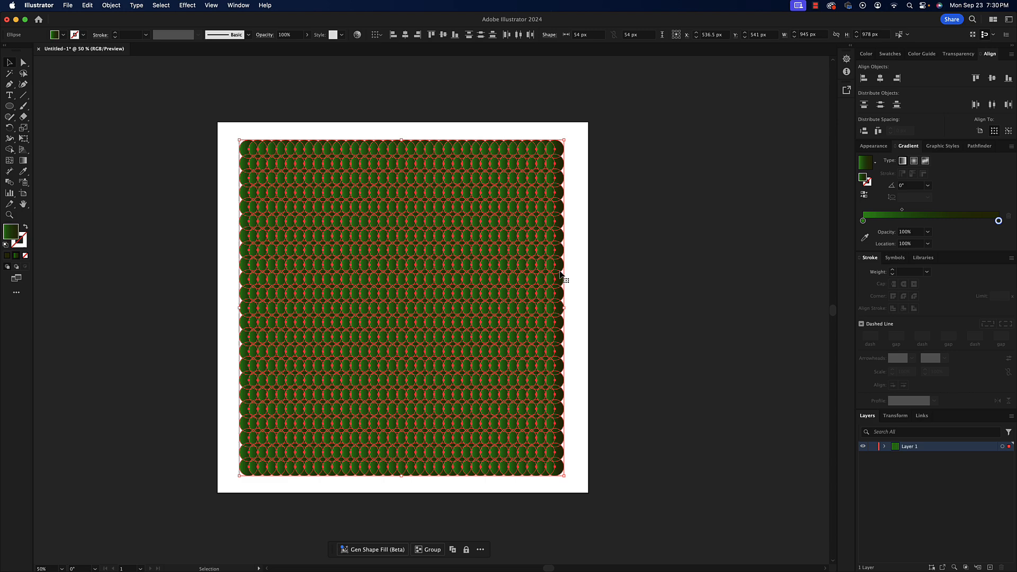
{"action": "mouse_move", "coordinate": [564, 276]}
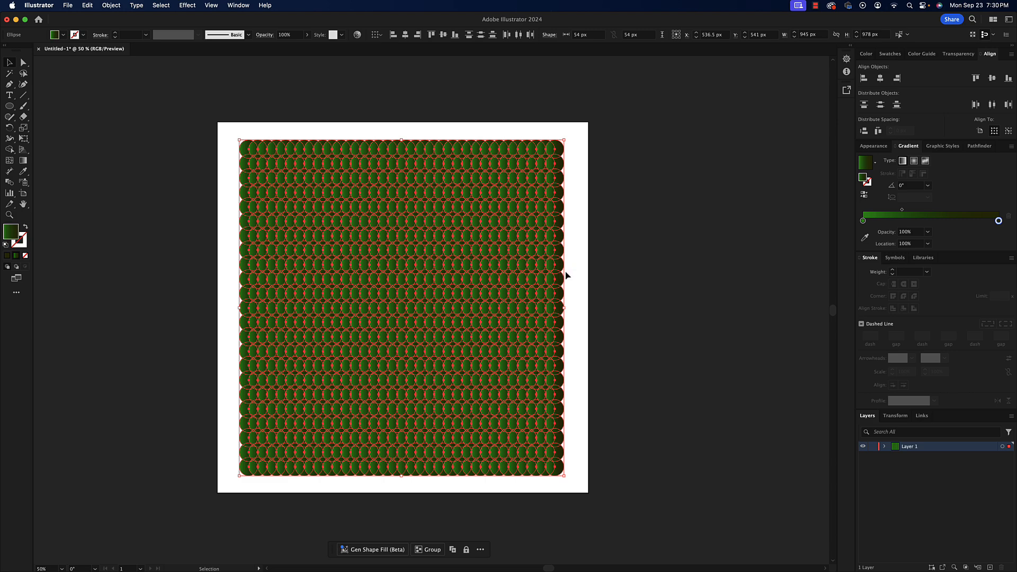
{"action": "mouse_move", "coordinate": [404, 250]}
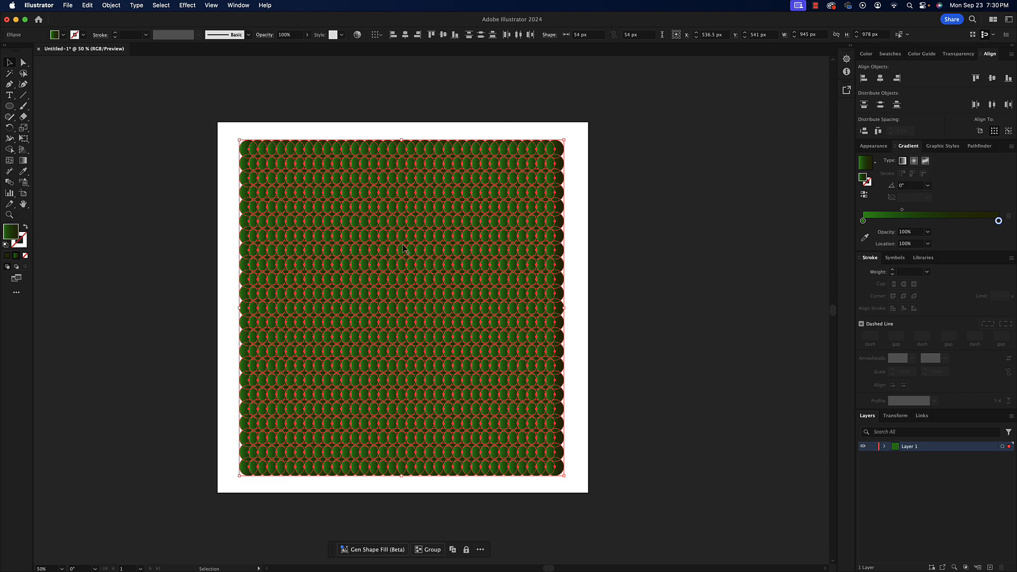
Bring up Effect > Distort & Transform > Roughen for the selected ellipse grid
{"action": "left_click", "coordinate": [187, 5]}
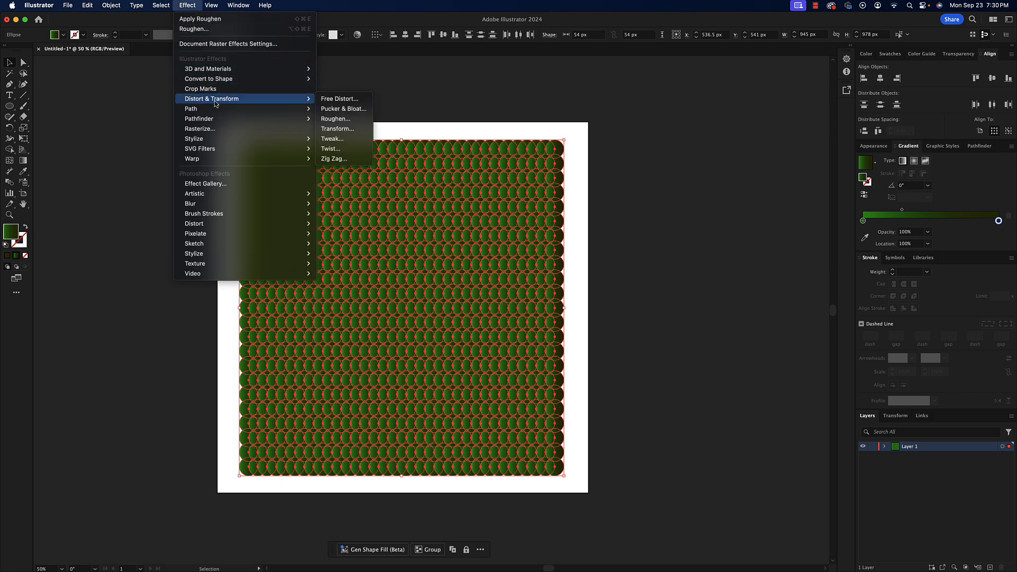
{"action": "mouse_move", "coordinate": [344, 108]}
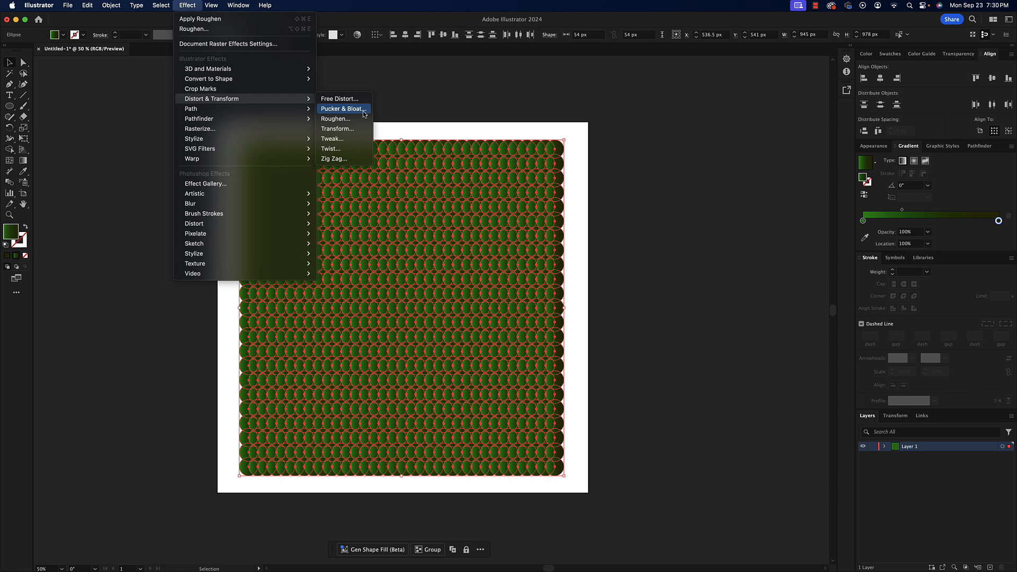
{"action": "mouse_move", "coordinate": [362, 118]}
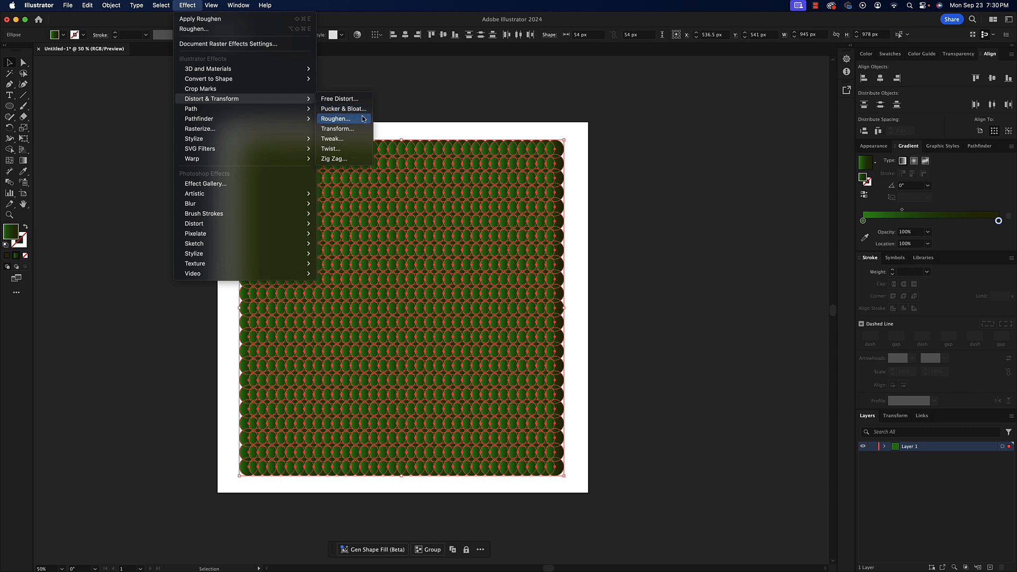
{"action": "left_click", "coordinate": [335, 119]}
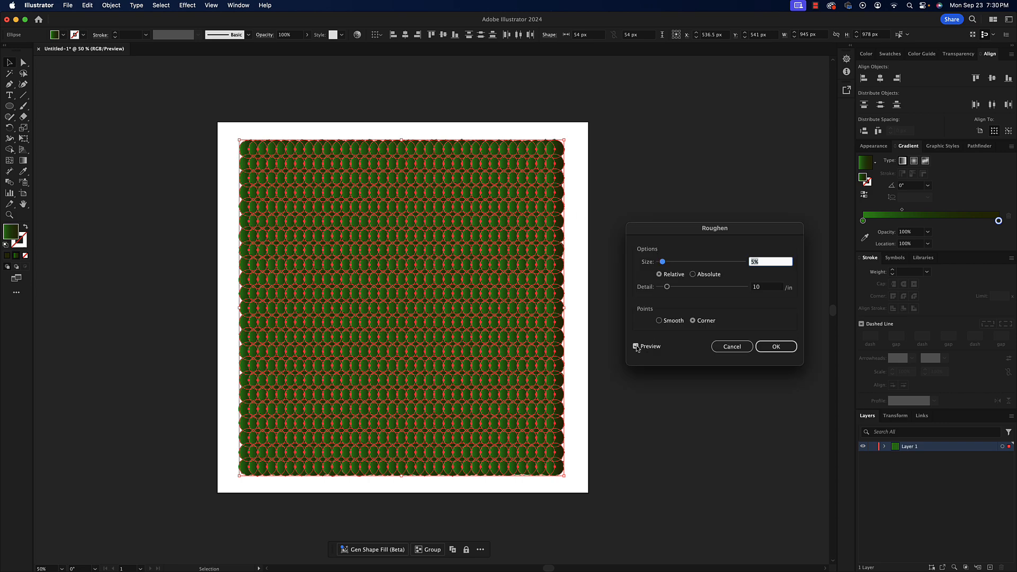
Apply Roughen at about 78% size and 73/in detail with Smooth points
{"action": "left_click_drag", "start_coordinate": [661, 261], "coordinate": [677, 261]}
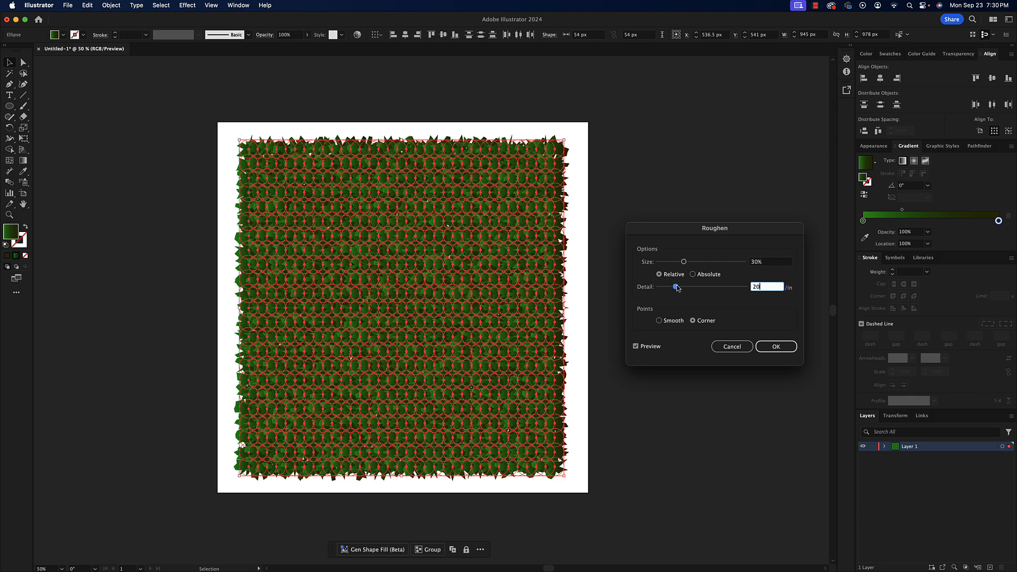
{"action": "left_click_drag", "start_coordinate": [684, 287], "coordinate": [677, 287]}
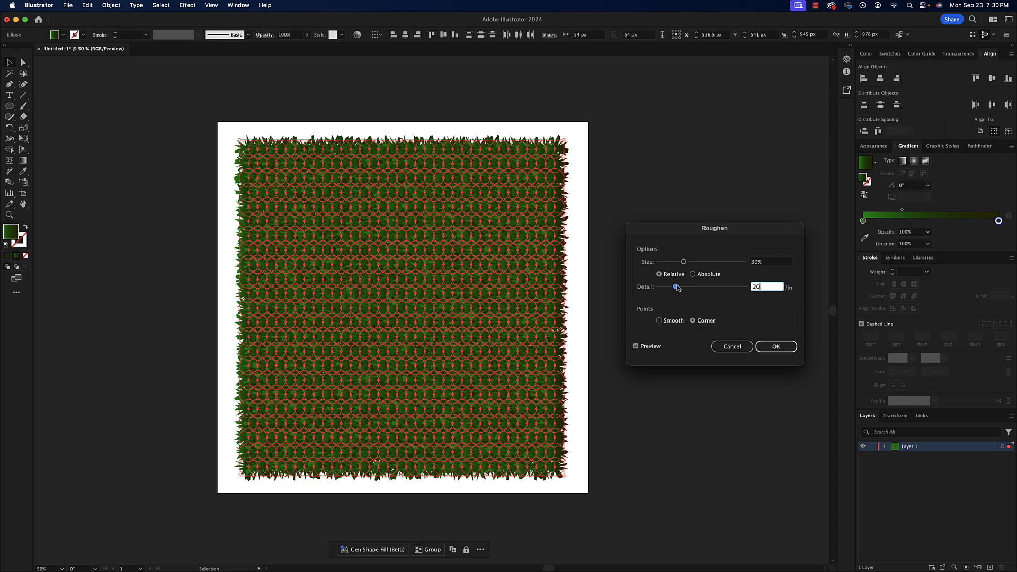
{"action": "left_click_drag", "start_coordinate": [684, 261], "coordinate": [707, 261]}
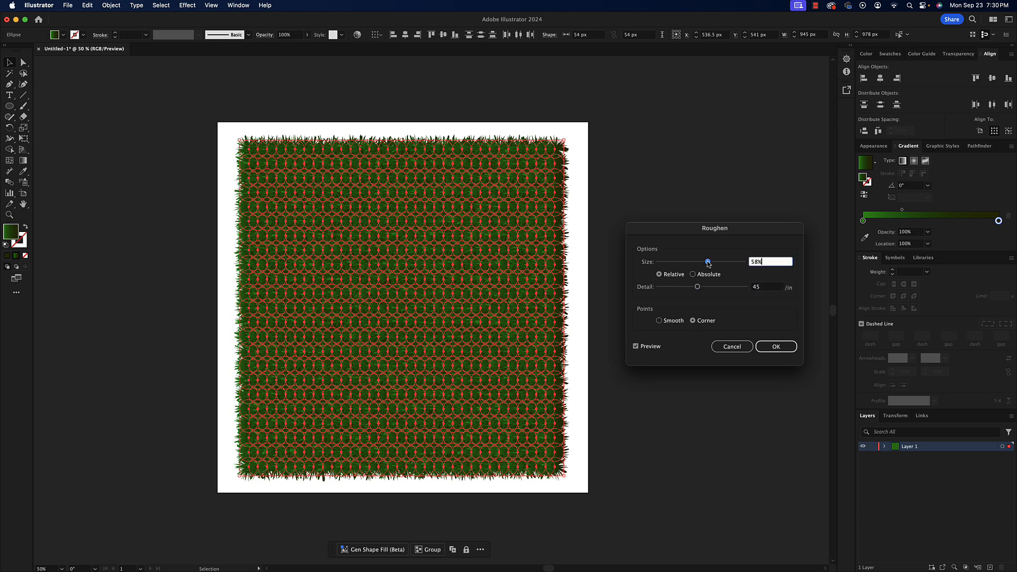
{"action": "left_click_drag", "start_coordinate": [707, 263], "coordinate": [722, 262]}
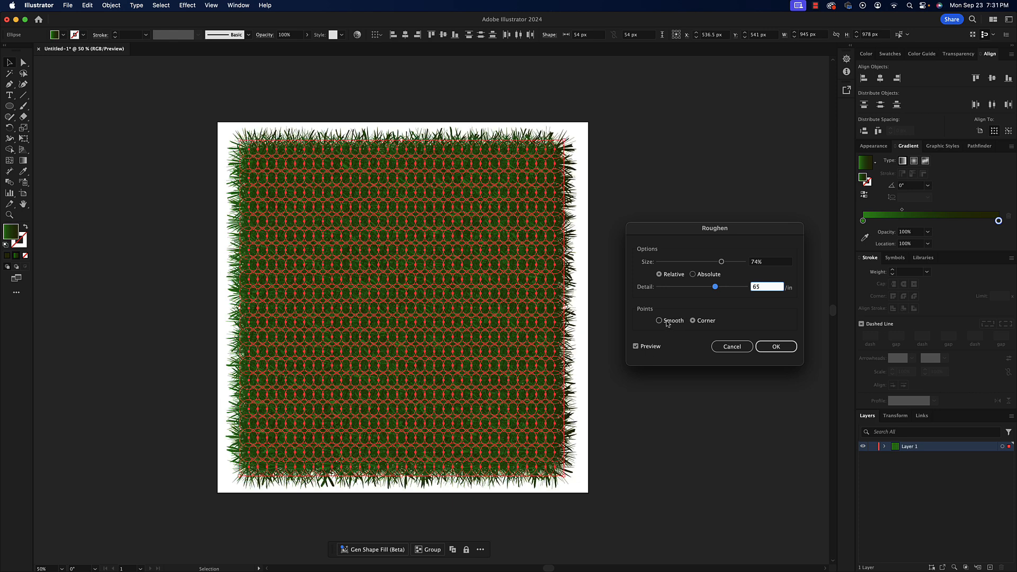
{"action": "left_click", "coordinate": [659, 320]}
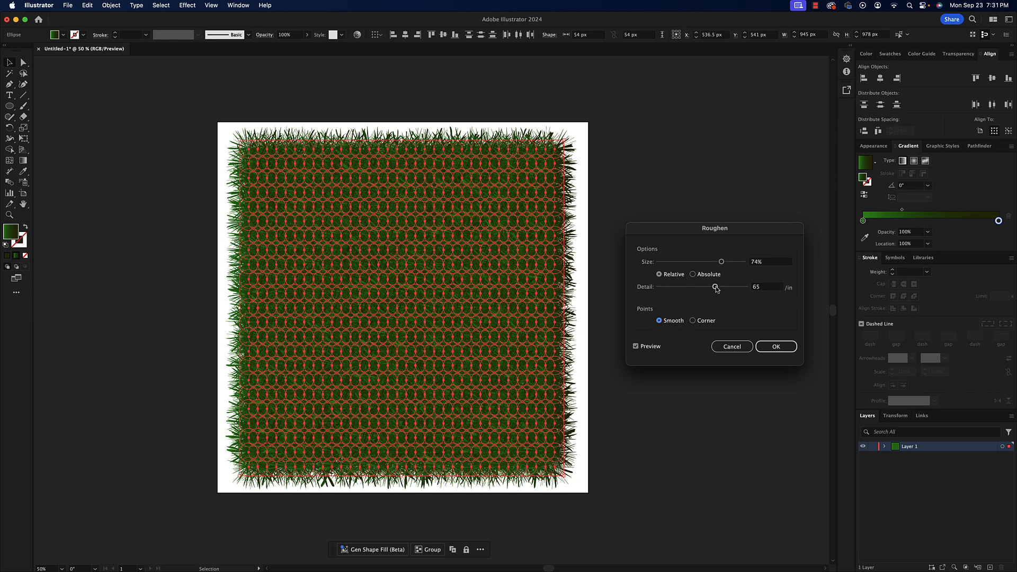
{"action": "left_click_drag", "start_coordinate": [717, 287], "coordinate": [713, 287]}
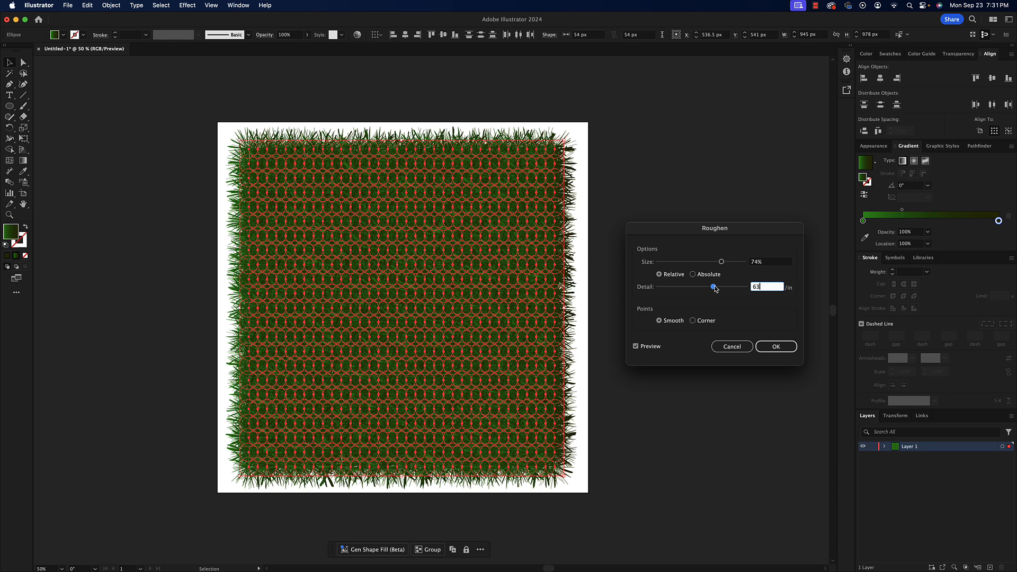
{"action": "left_click_drag", "start_coordinate": [713, 287], "coordinate": [719, 287]}
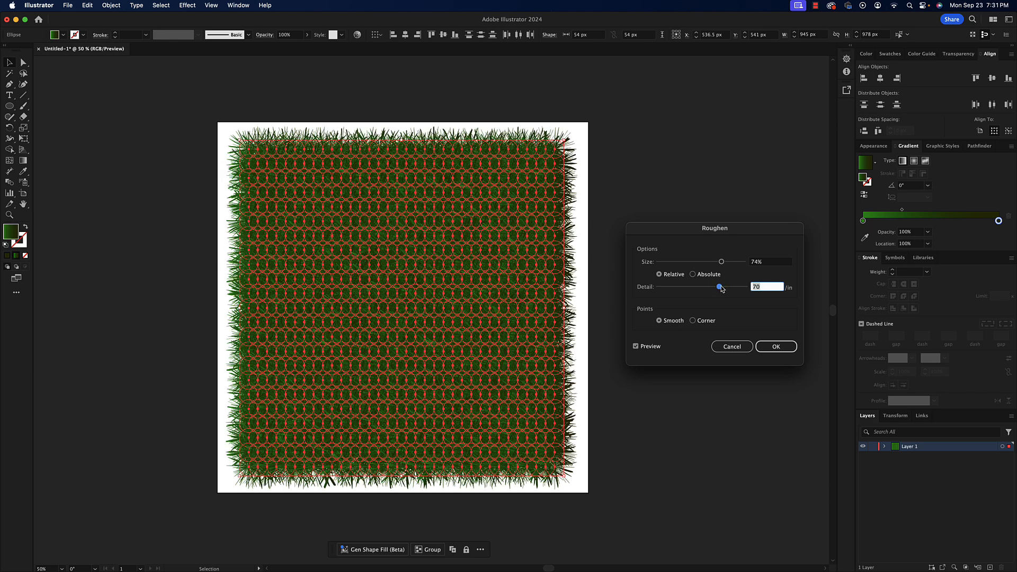
{"action": "left_click_drag", "start_coordinate": [721, 262], "coordinate": [725, 261]}
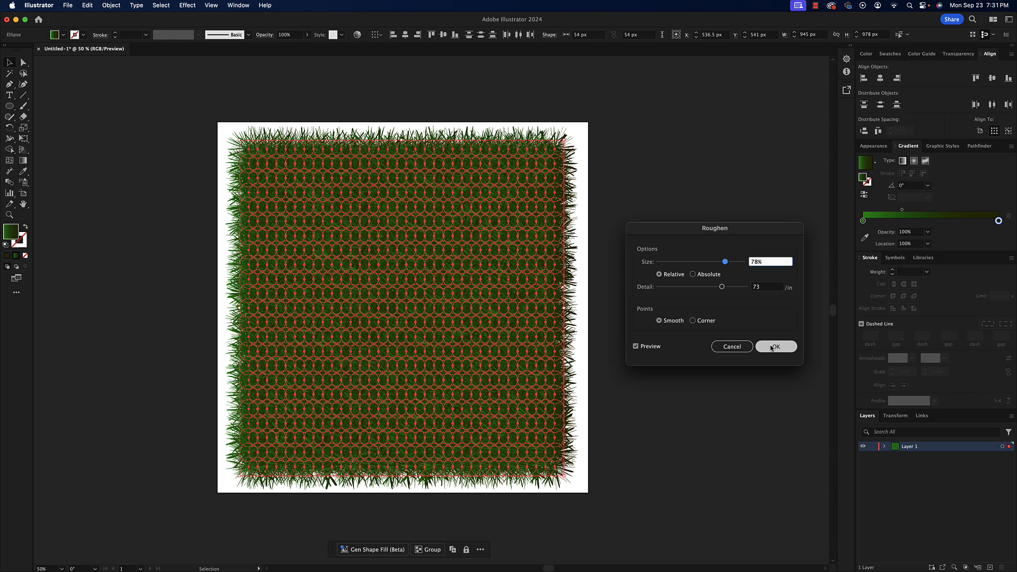
{"action": "left_click", "coordinate": [775, 346]}
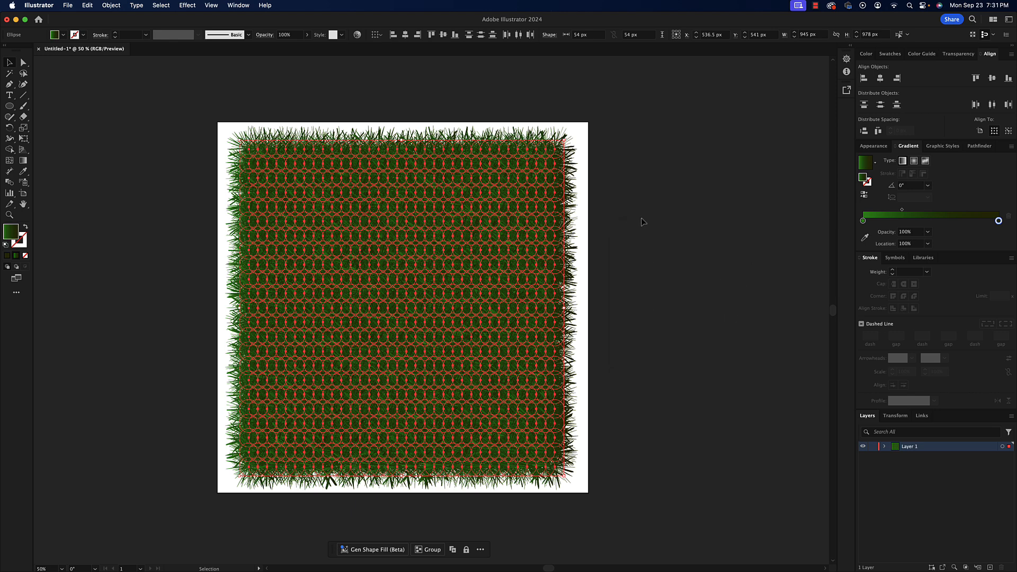
Deselect everything to reveal the finished grass field without outlines
{"action": "left_click", "coordinate": [640, 225]}
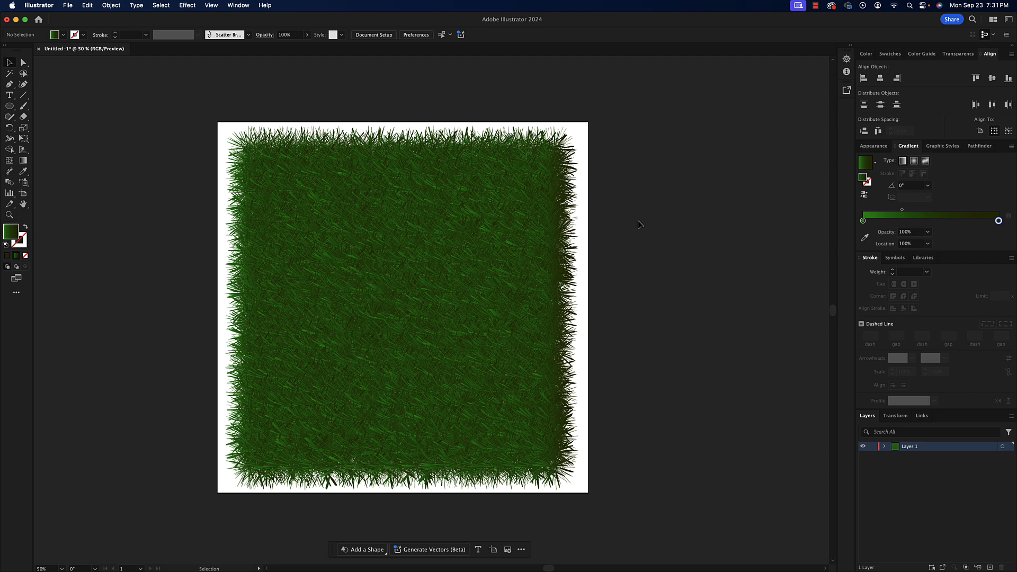
{"action": "mouse_move", "coordinate": [610, 254]}
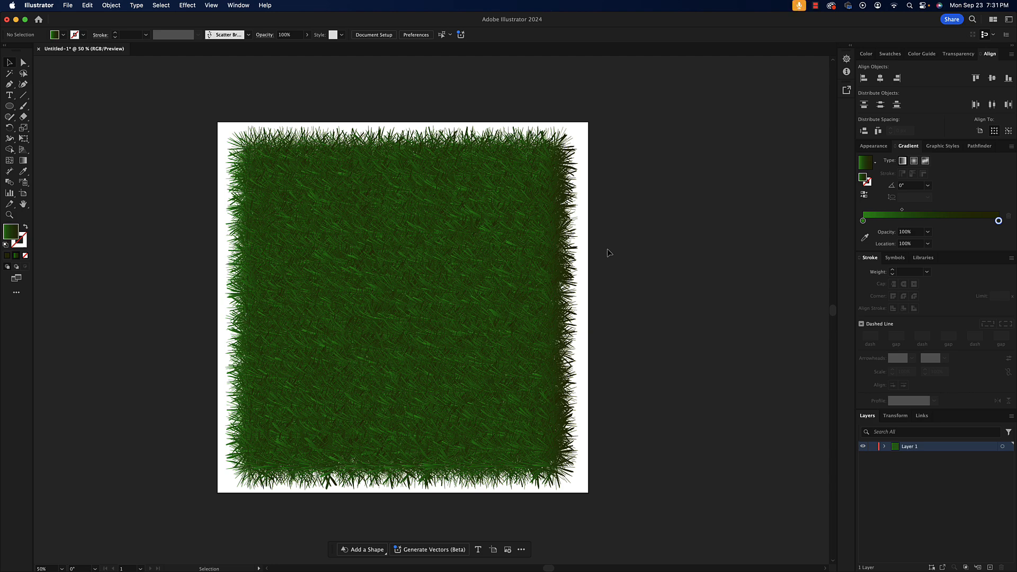
{"action": "mouse_move", "coordinate": [605, 255]}
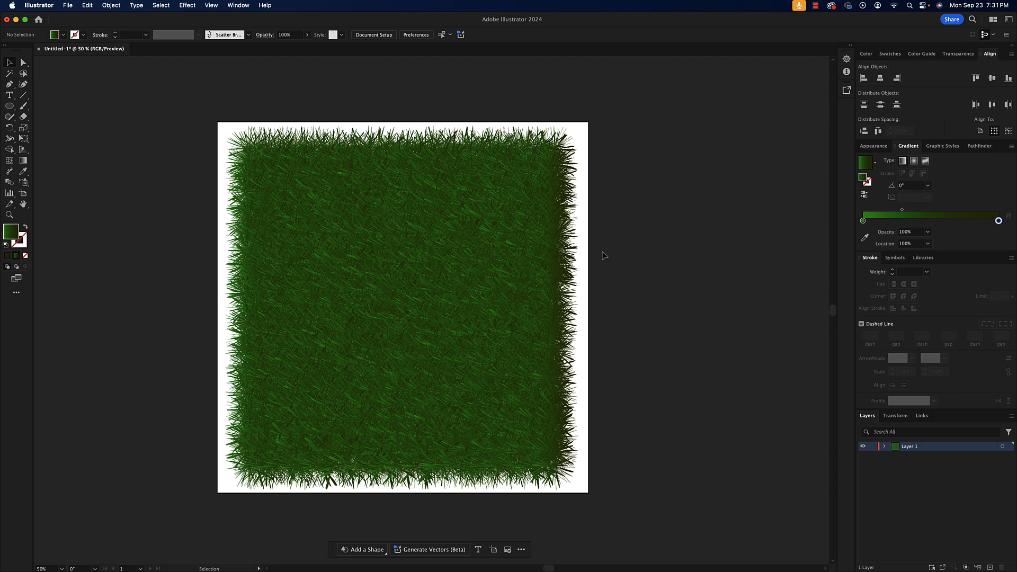